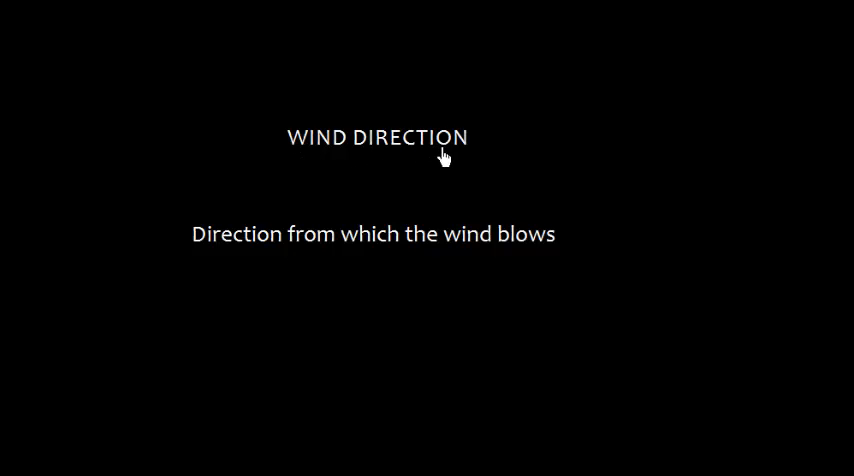
pyautogui.moveTo(250, 258)
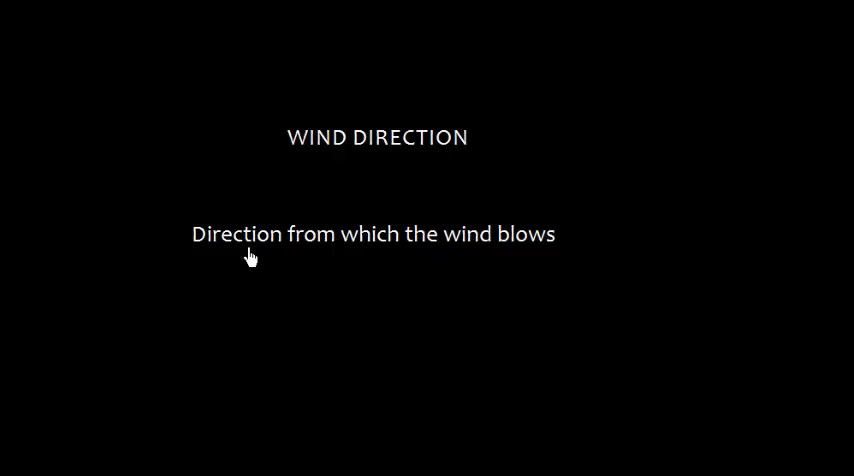